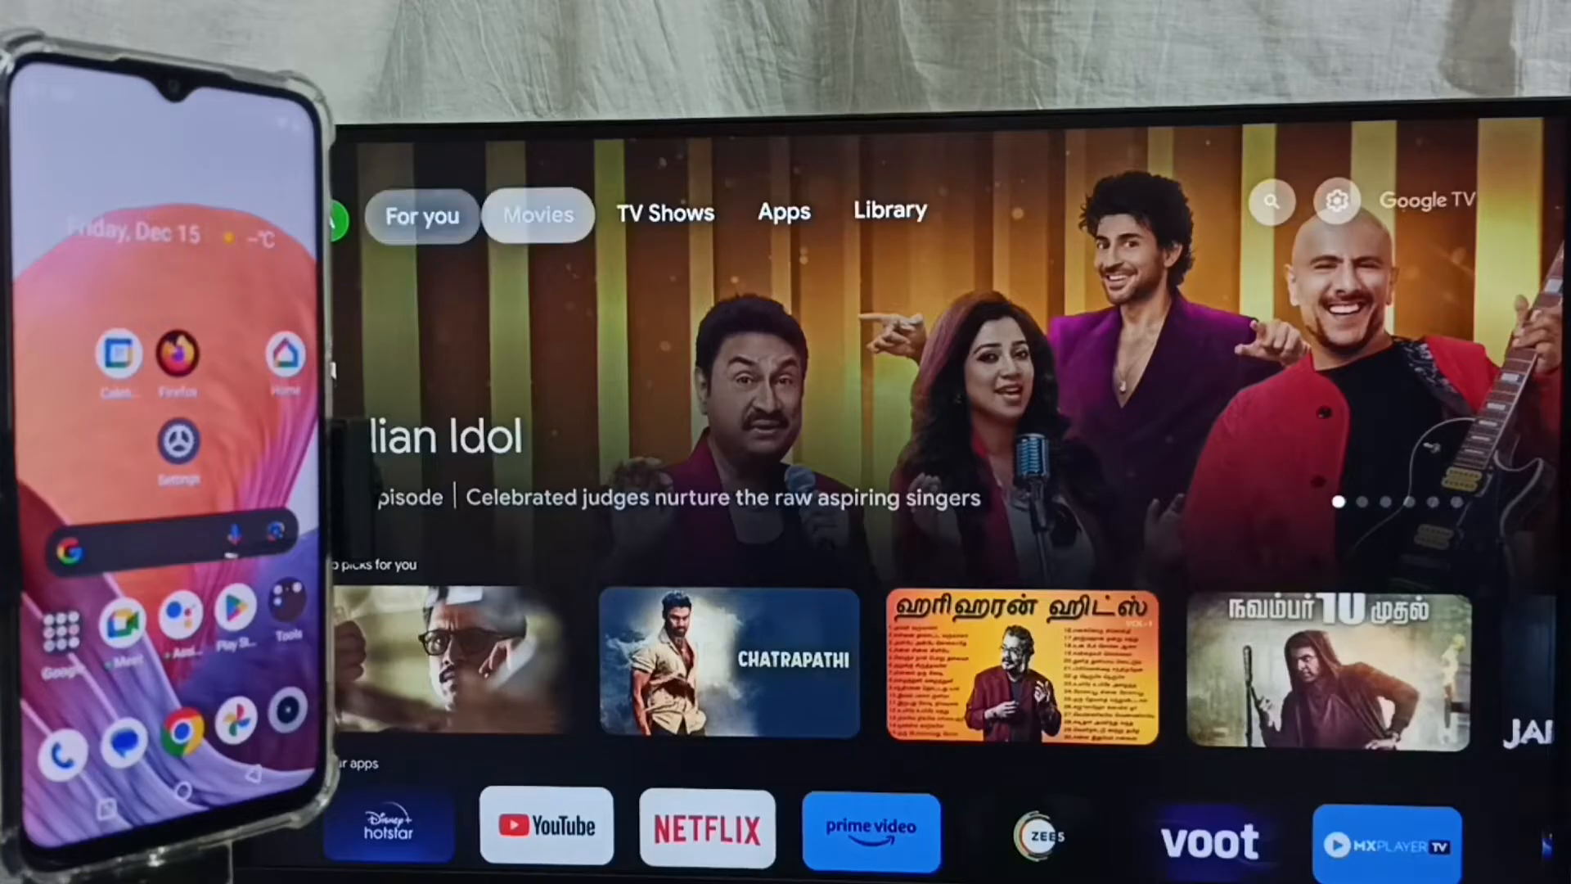
Go to the TV's Network and Internet settings and view the wifi2024 network details.
{"action": "left_click", "coordinate": [784, 211]}
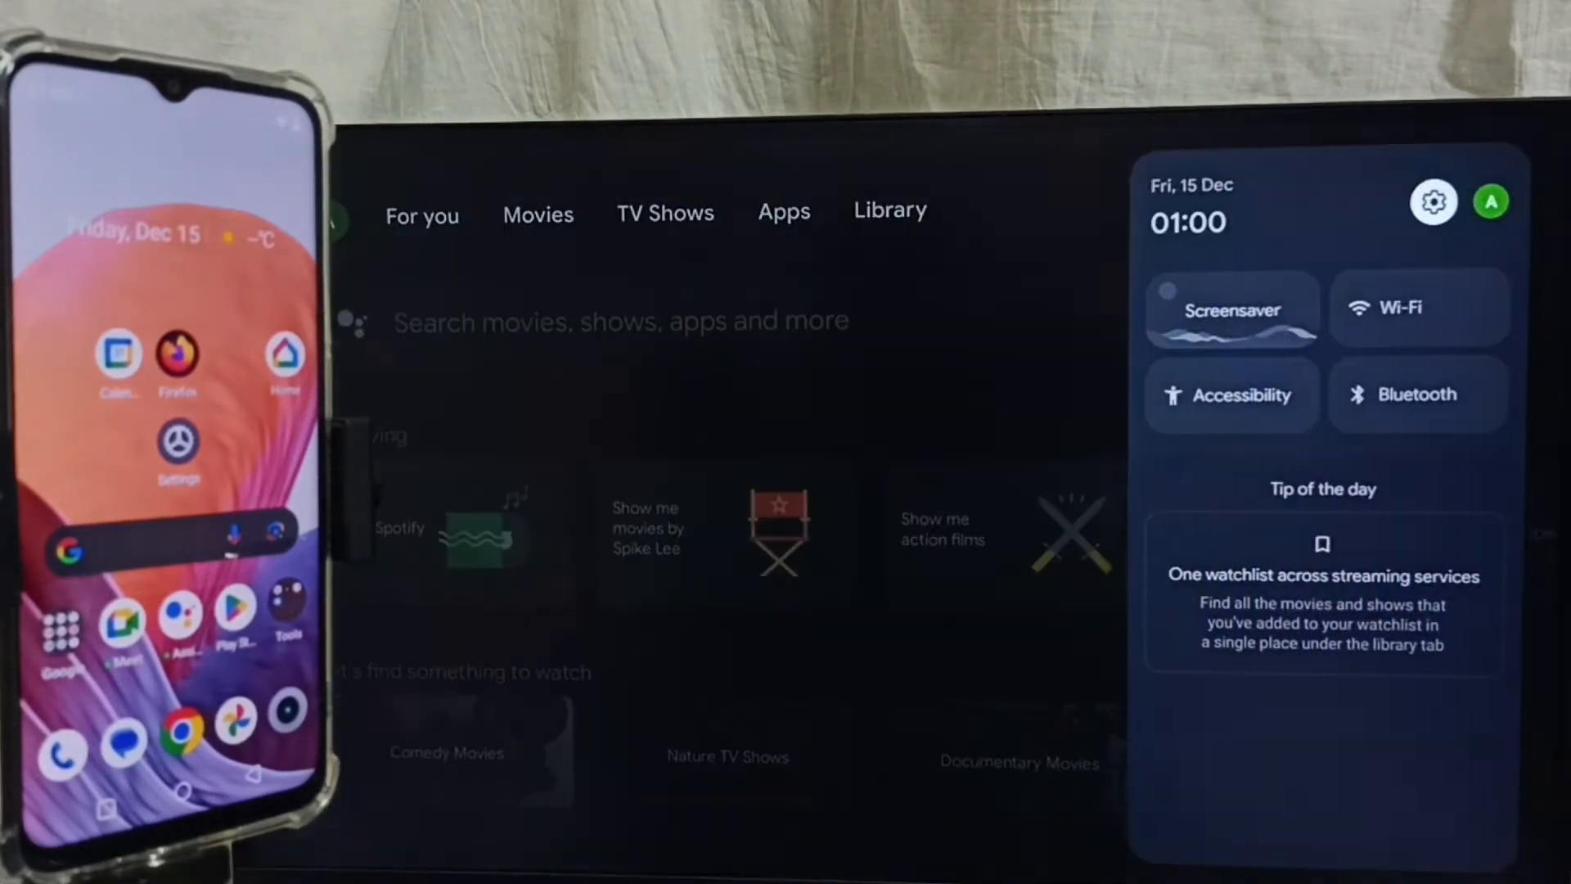
{"action": "left_click", "coordinate": [1433, 201]}
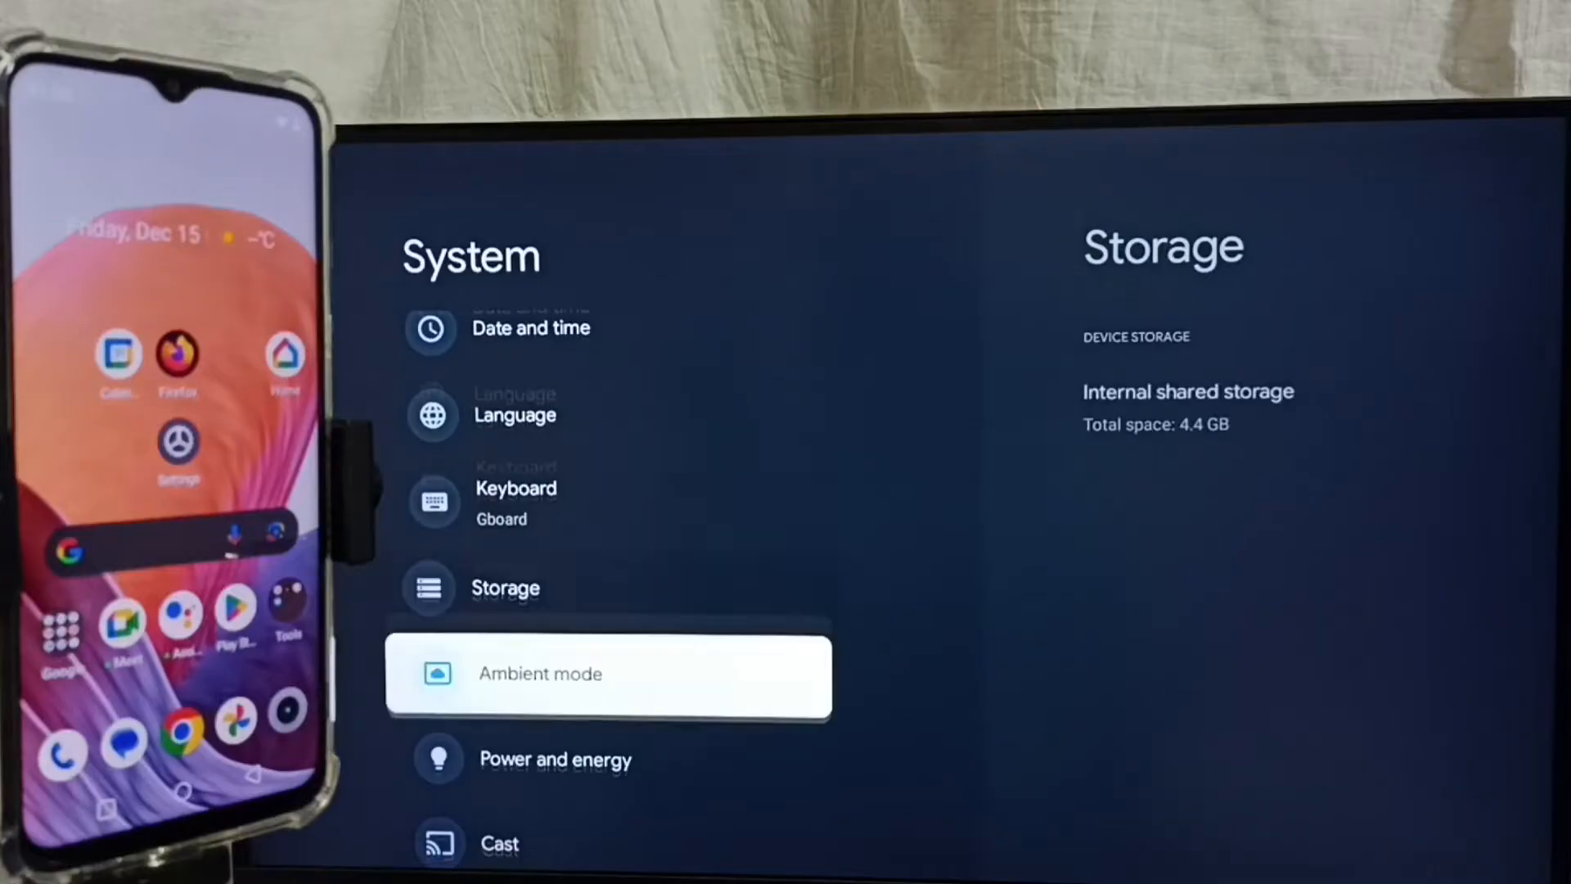
{"action": "scroll", "scroll_direction": "down", "scroll_amount": 3}
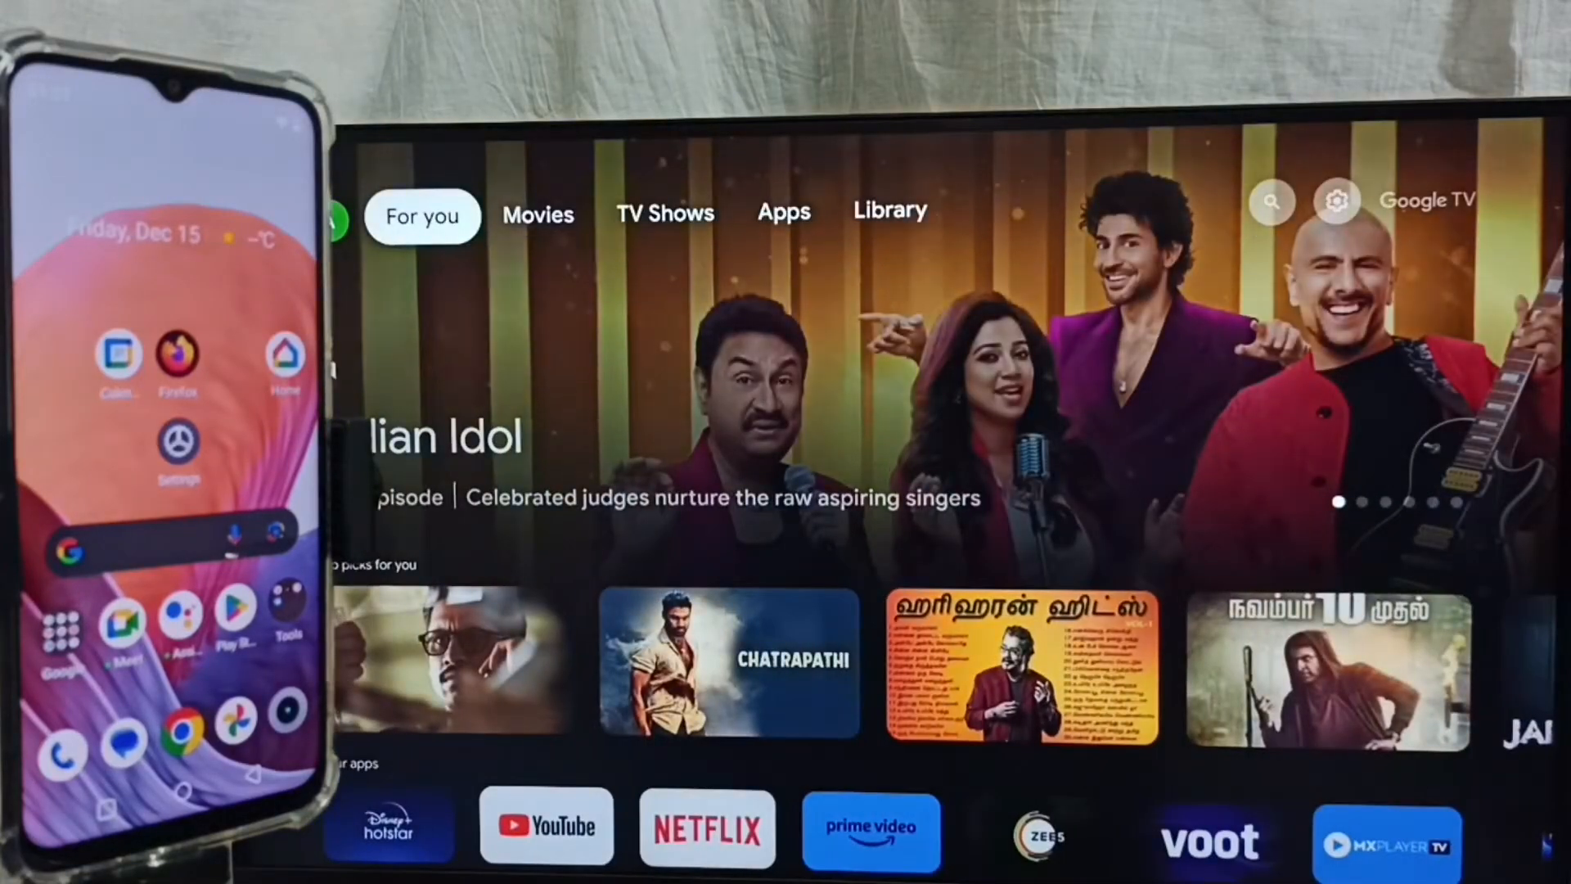
{"action": "left_click", "coordinate": [1271, 201]}
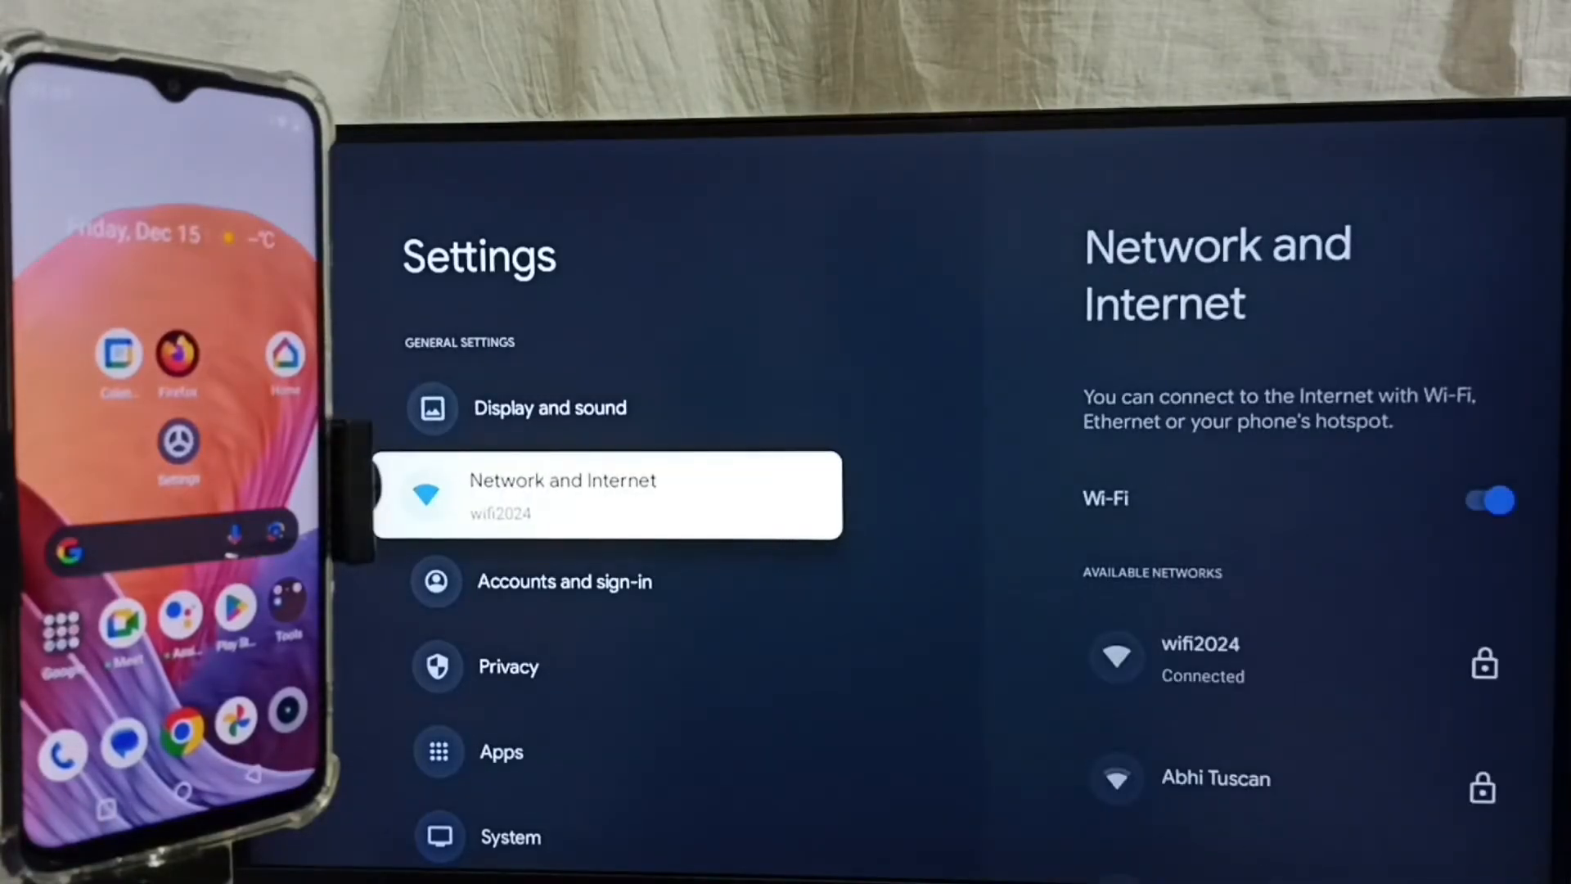
{"action": "left_click", "coordinate": [606, 495]}
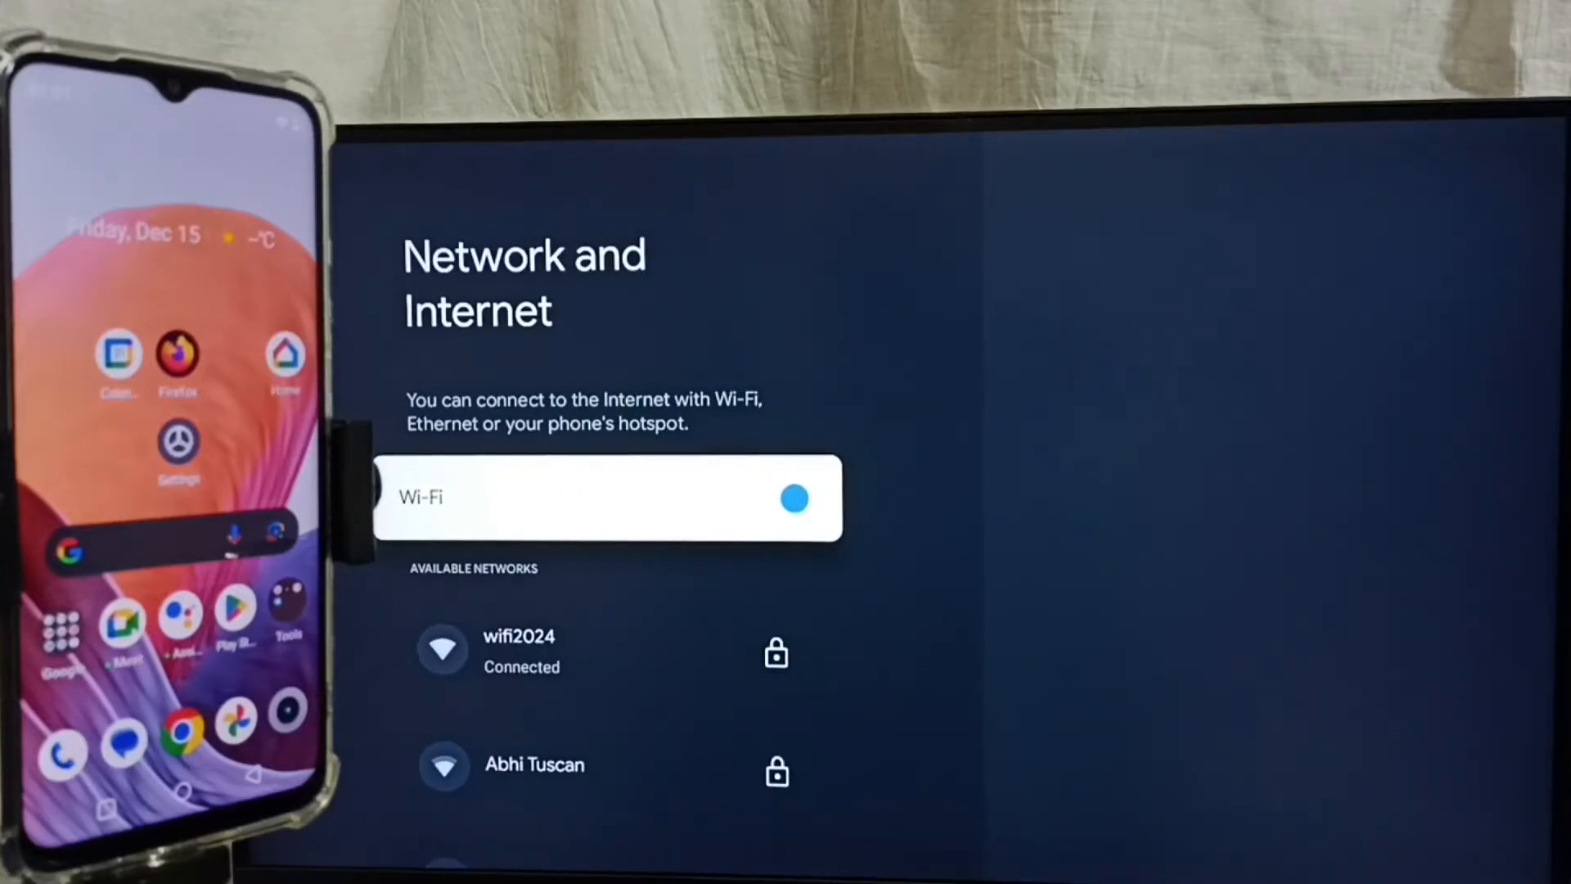
{"action": "left_click", "coordinate": [519, 649]}
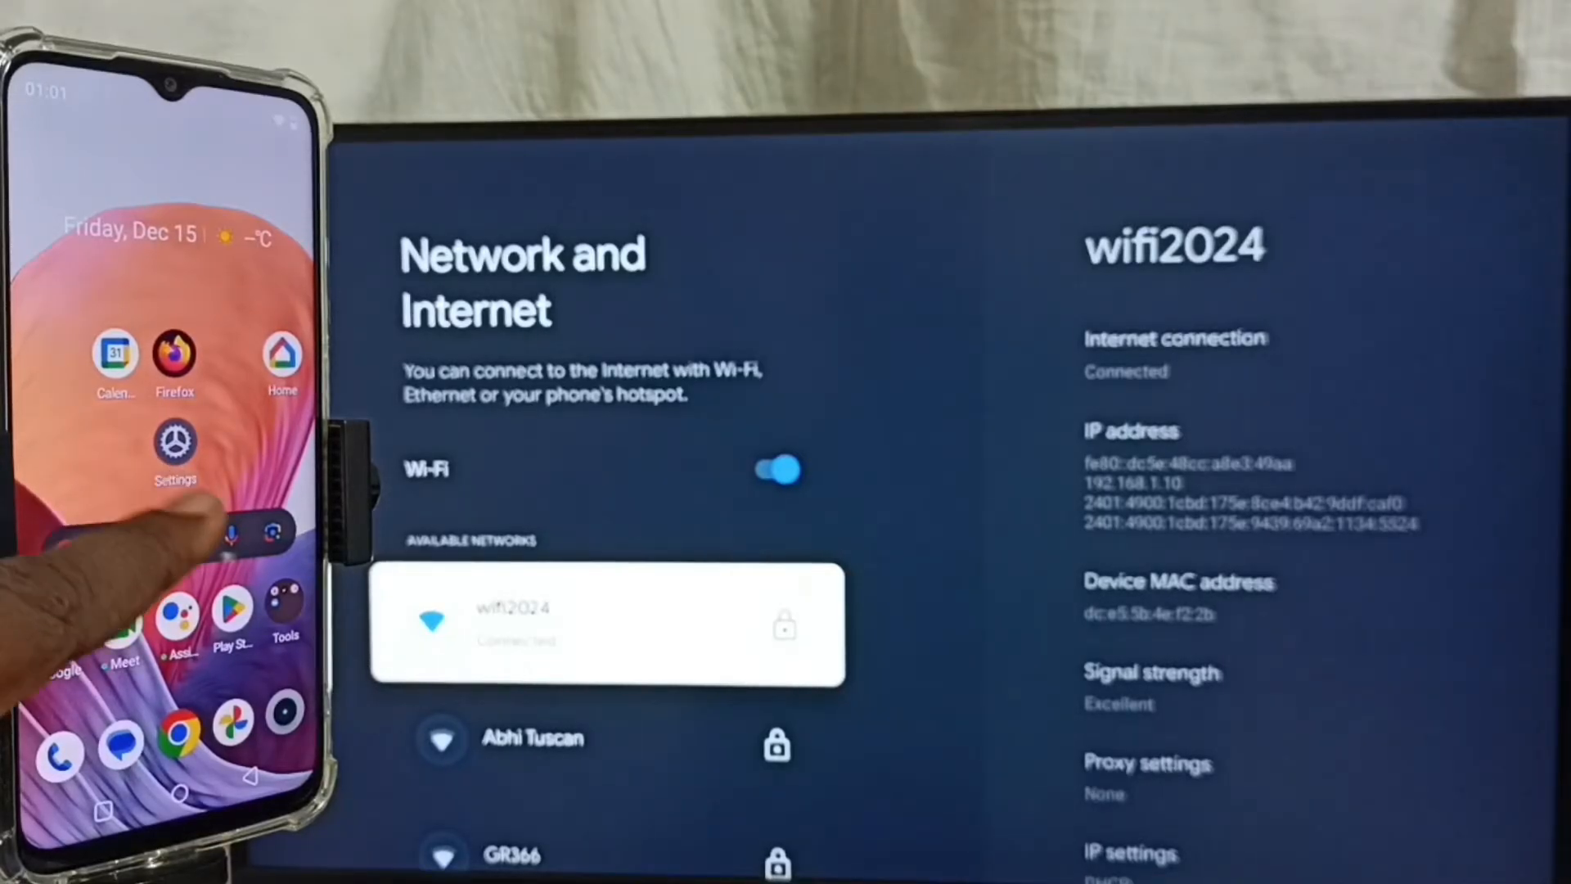
Open the phone's Android Settings and go to Network & internet.
{"action": "left_click", "coordinate": [175, 451]}
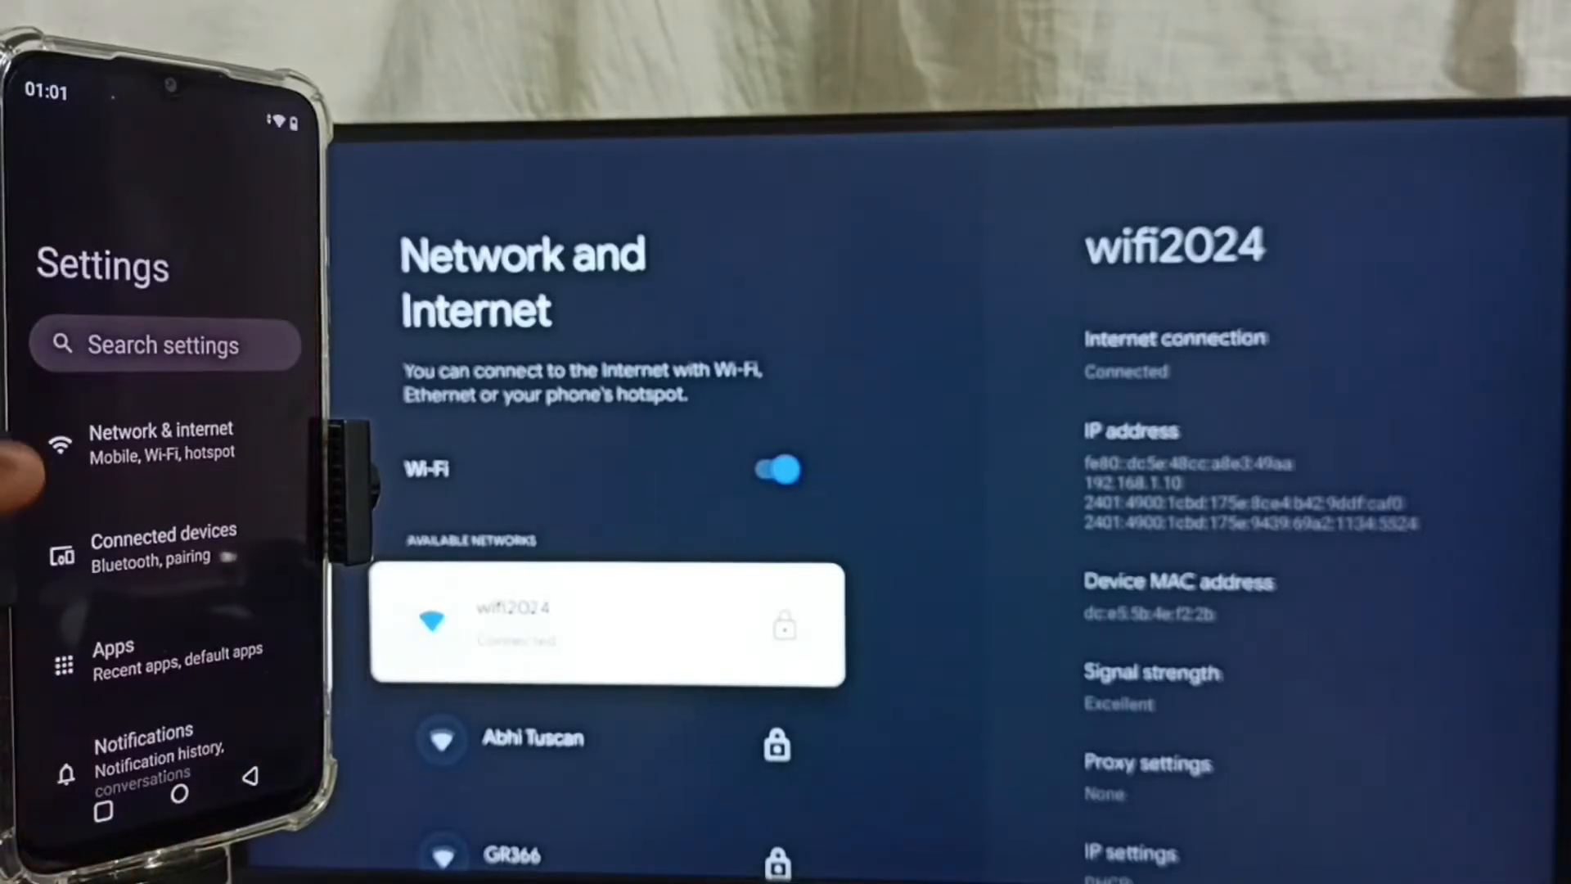
{"action": "mouse_move", "coordinate": [140, 441]}
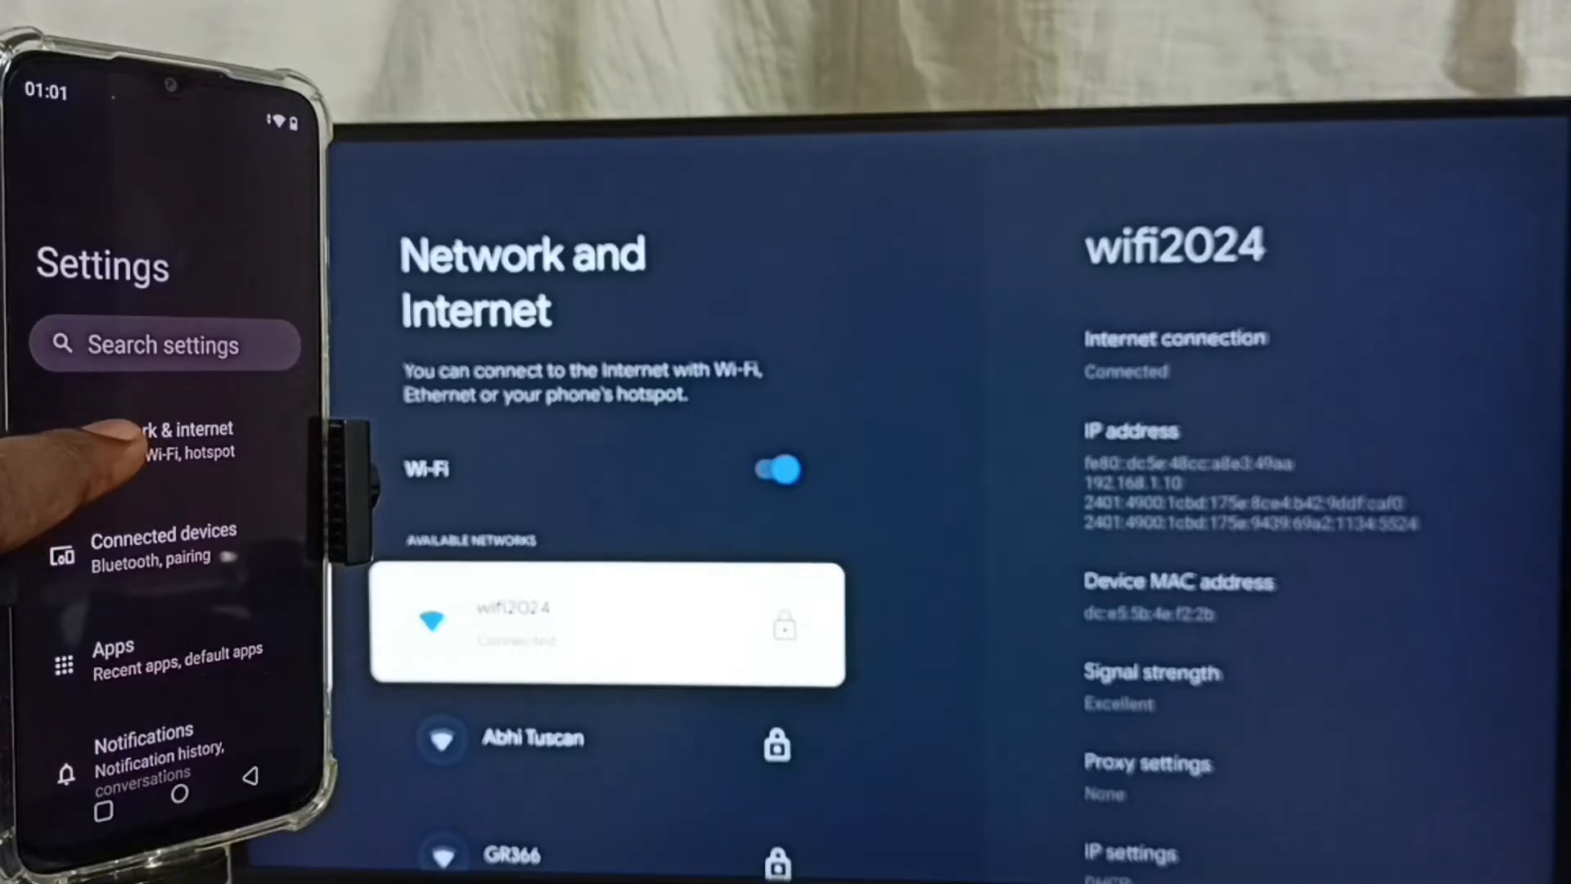
{"action": "left_click", "coordinate": [151, 438]}
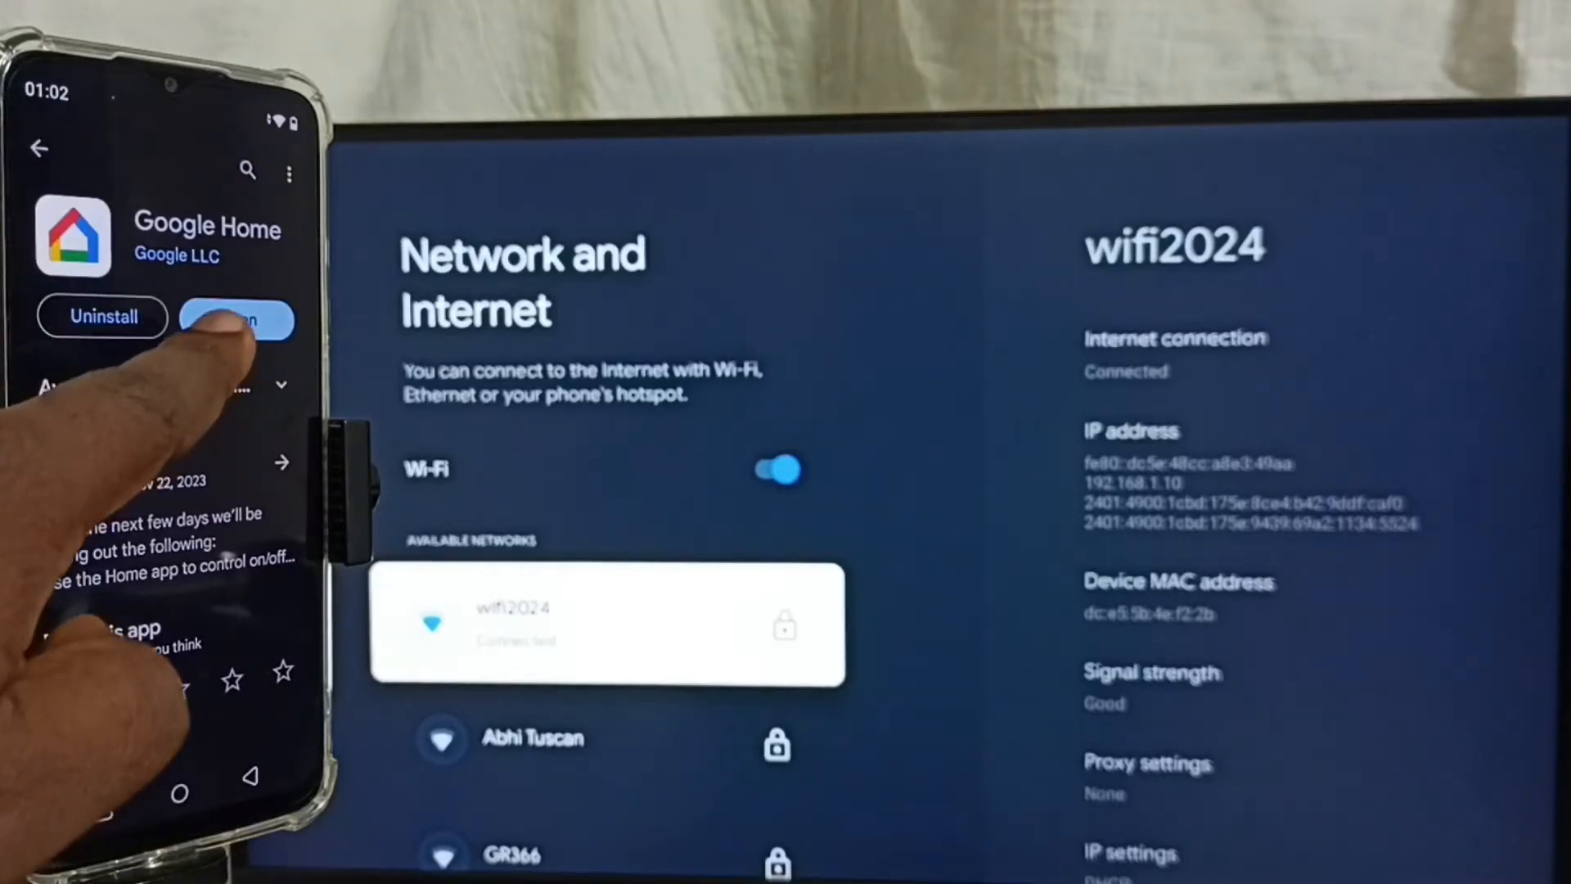
Launch Google Home, select the Google TV under Devices, and choose Cast my screen.
{"action": "left_click", "coordinate": [237, 318]}
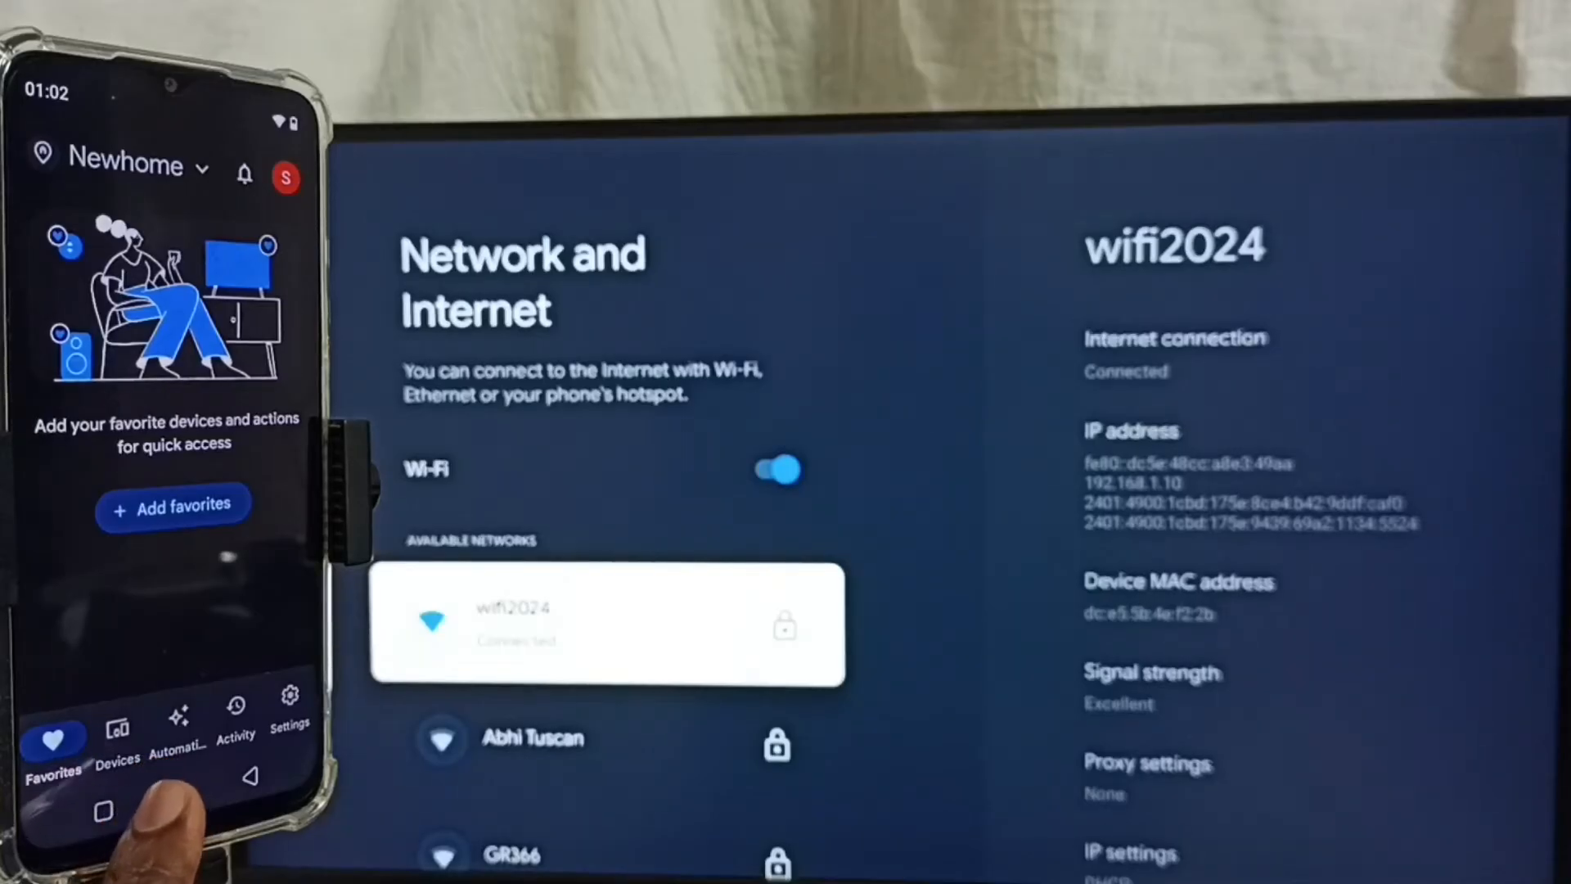
{"action": "left_click", "coordinate": [117, 722]}
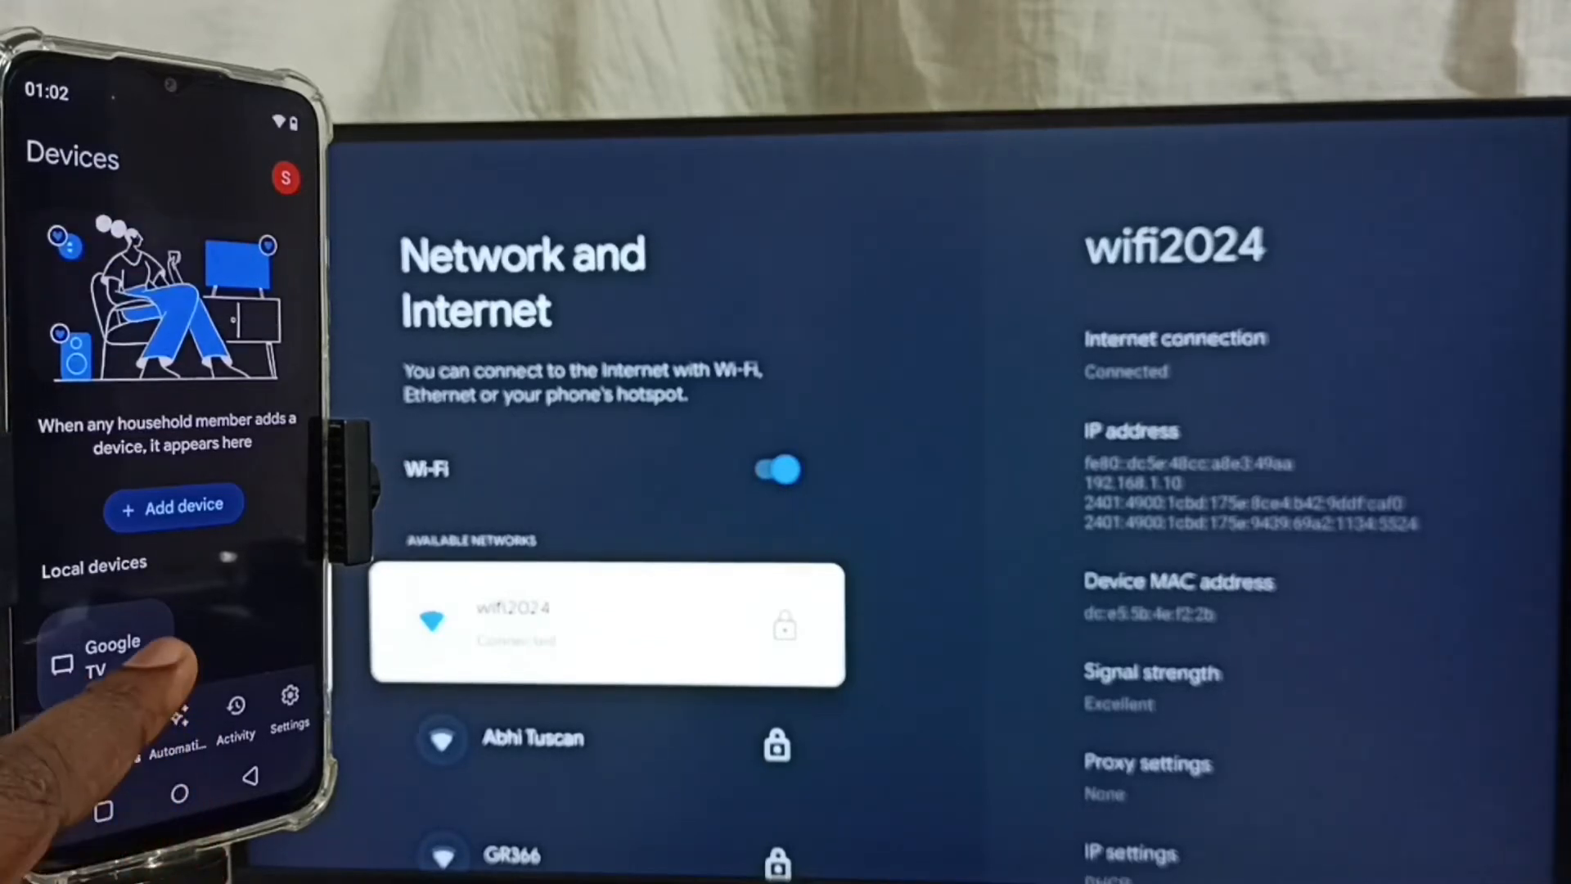
{"action": "left_click", "coordinate": [110, 656]}
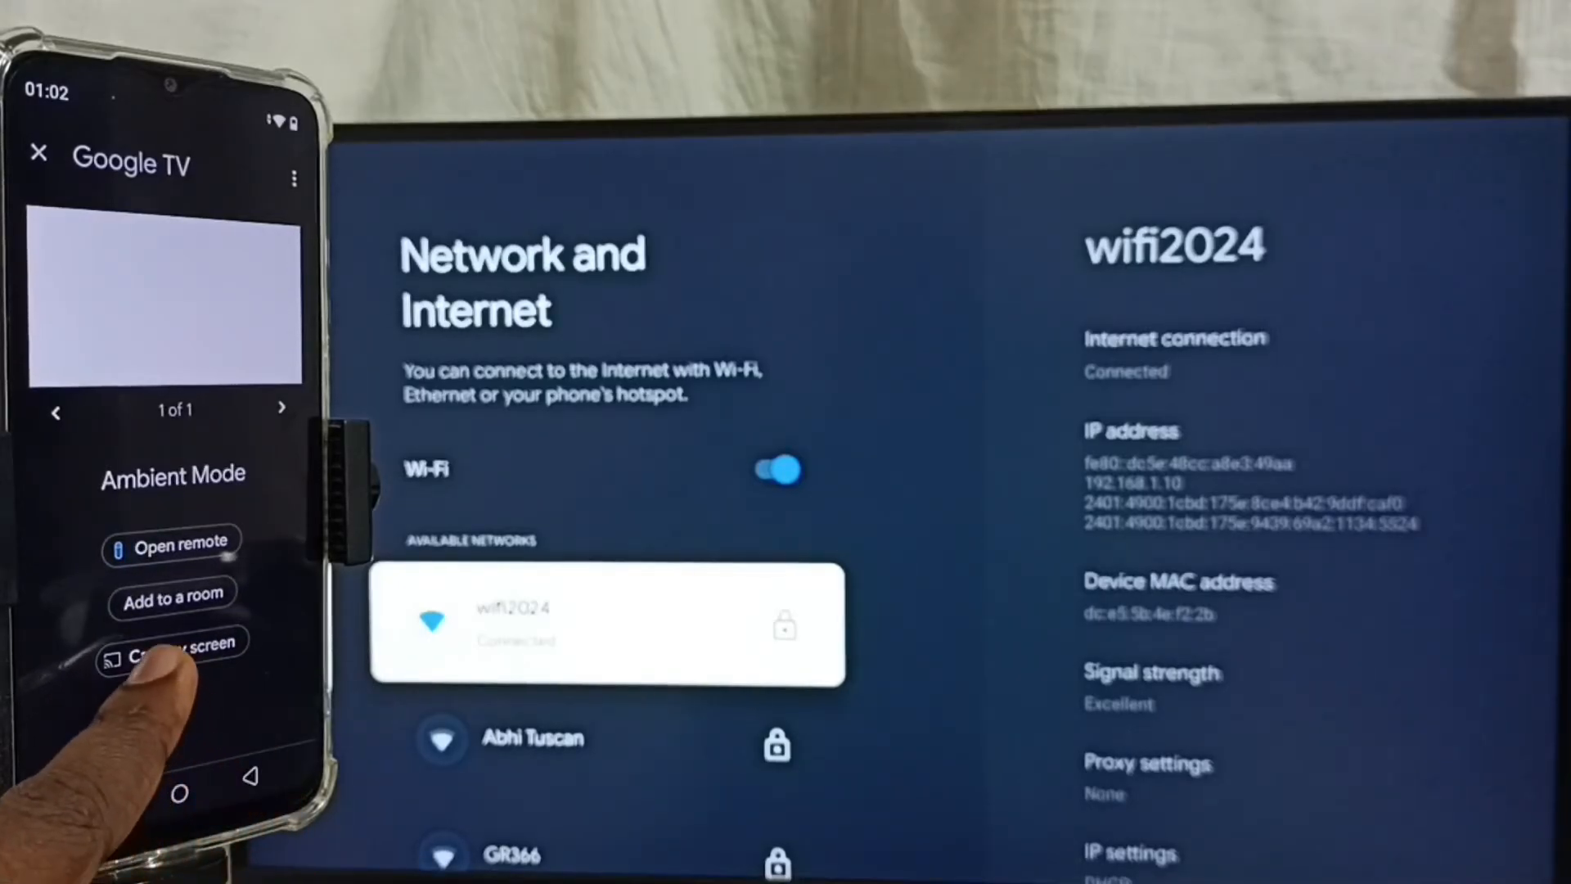
{"action": "left_click", "coordinate": [186, 642]}
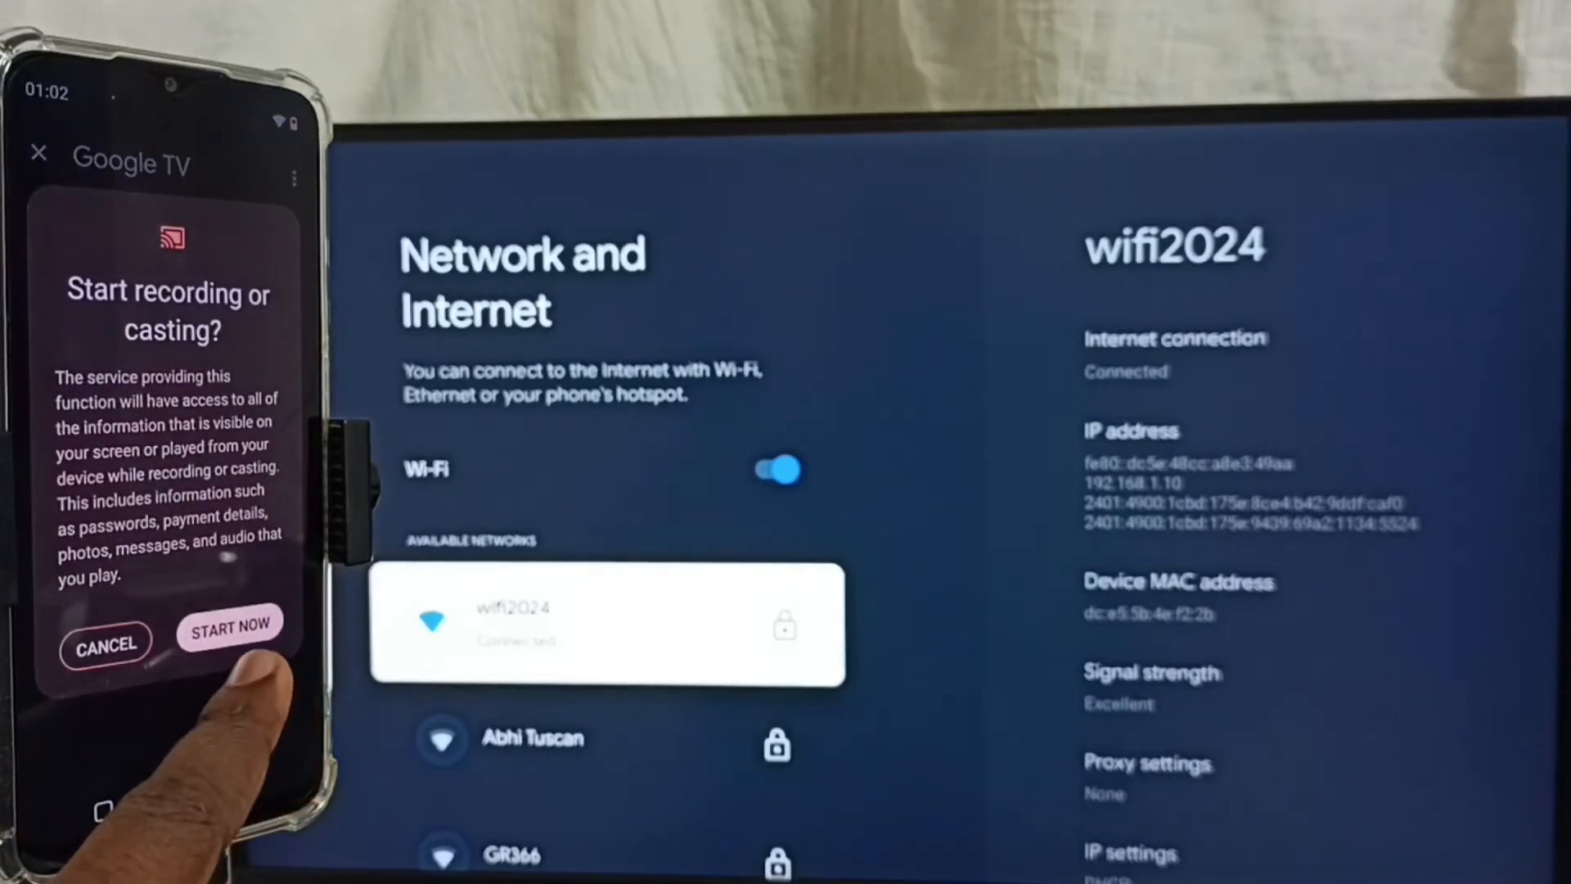
Confirm START NOW to mirror the phone on the TV, then stop mirroring.
{"action": "left_click", "coordinate": [231, 626]}
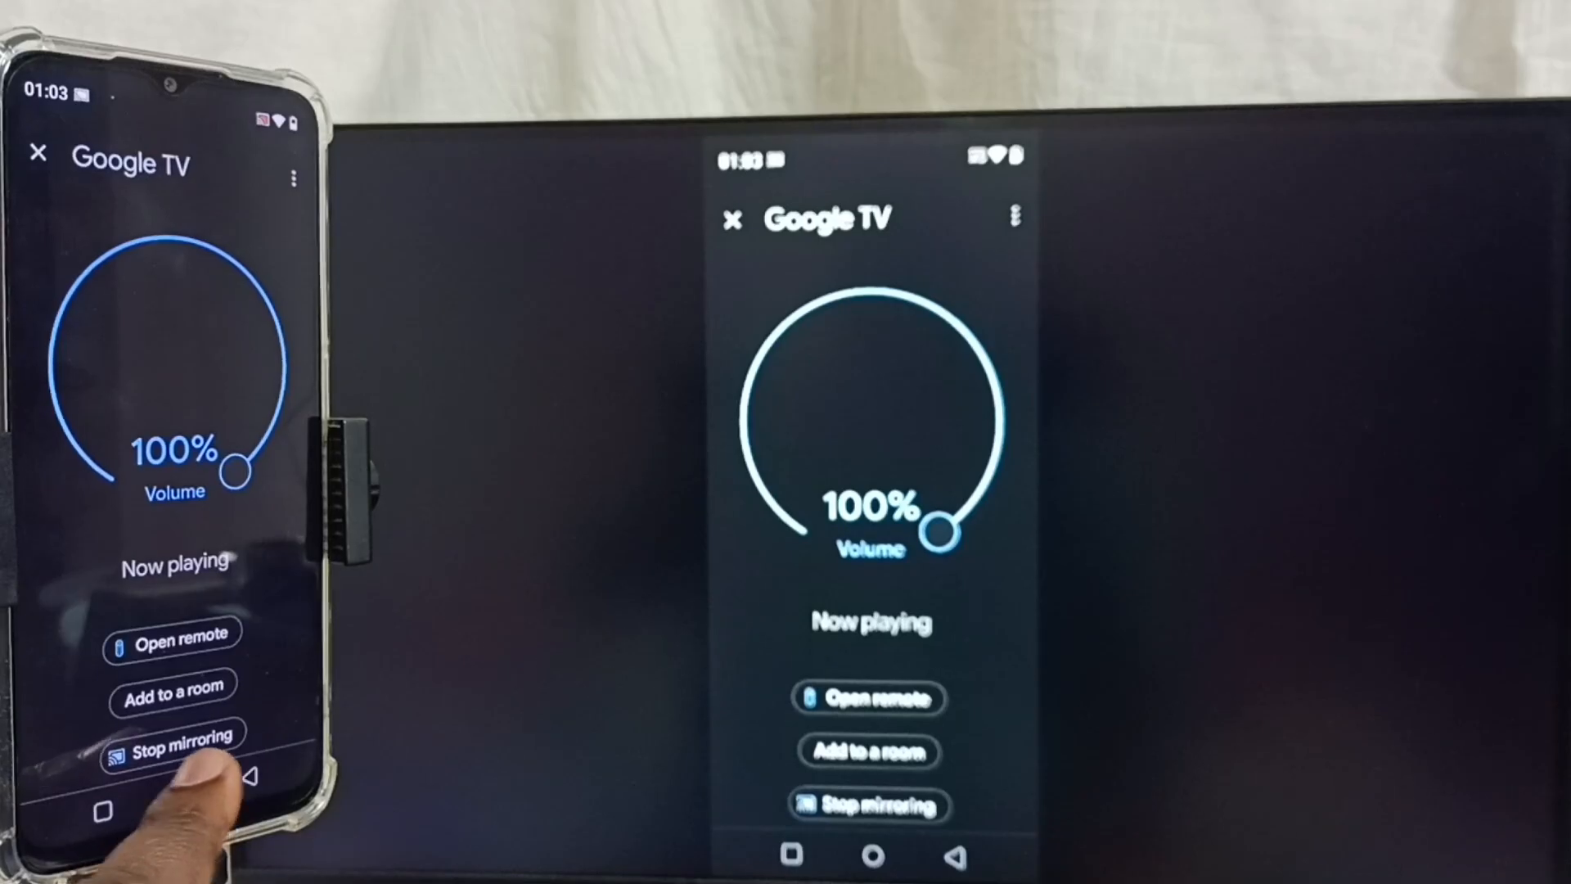
{"action": "left_click", "coordinate": [173, 732]}
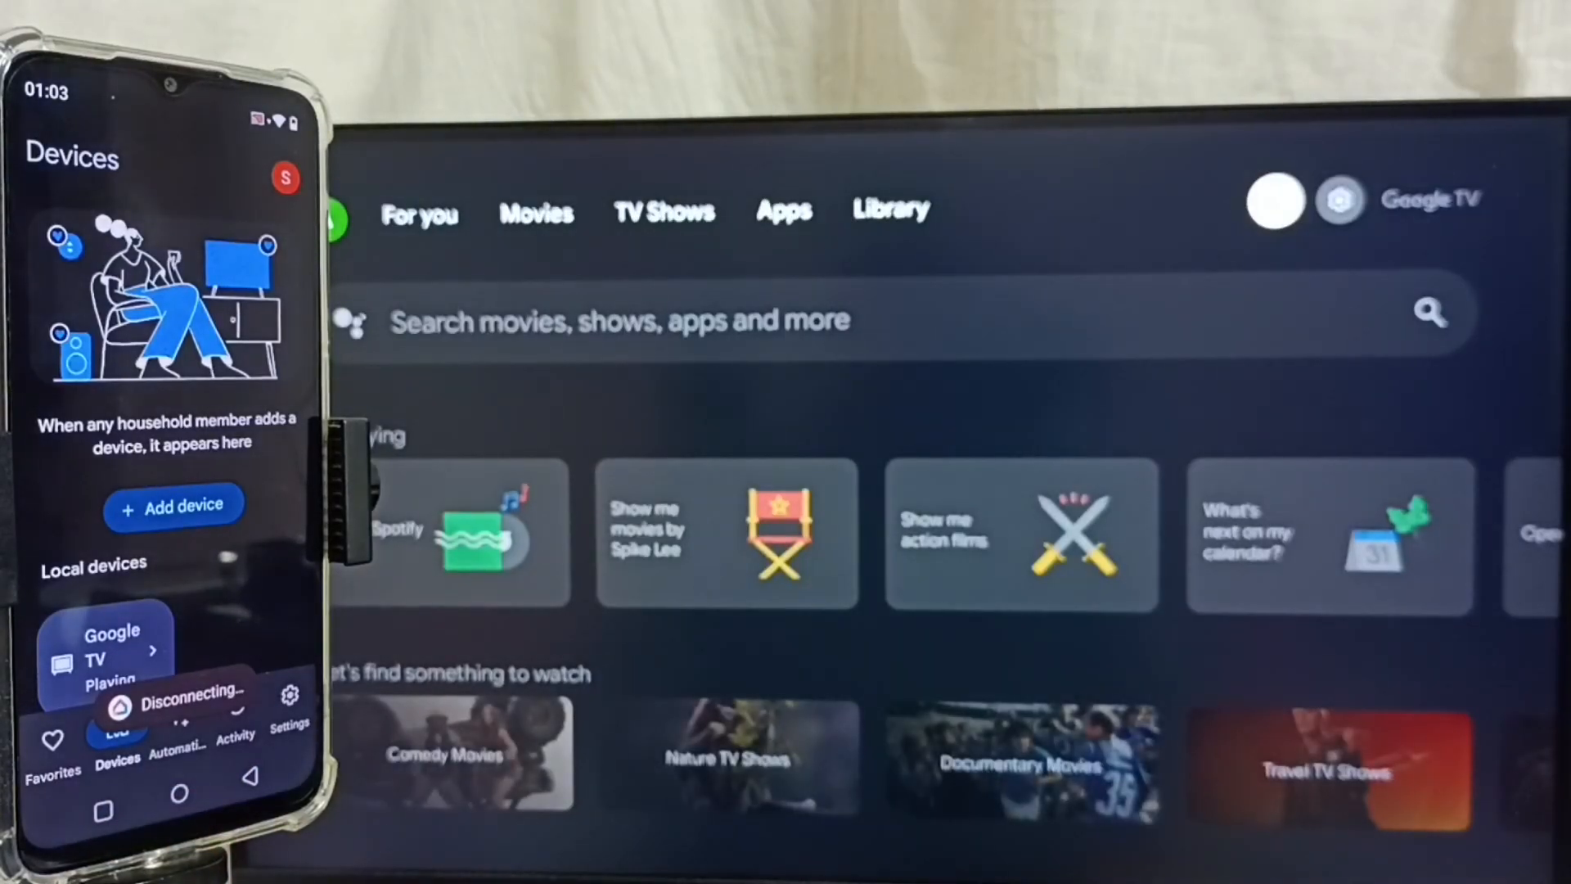